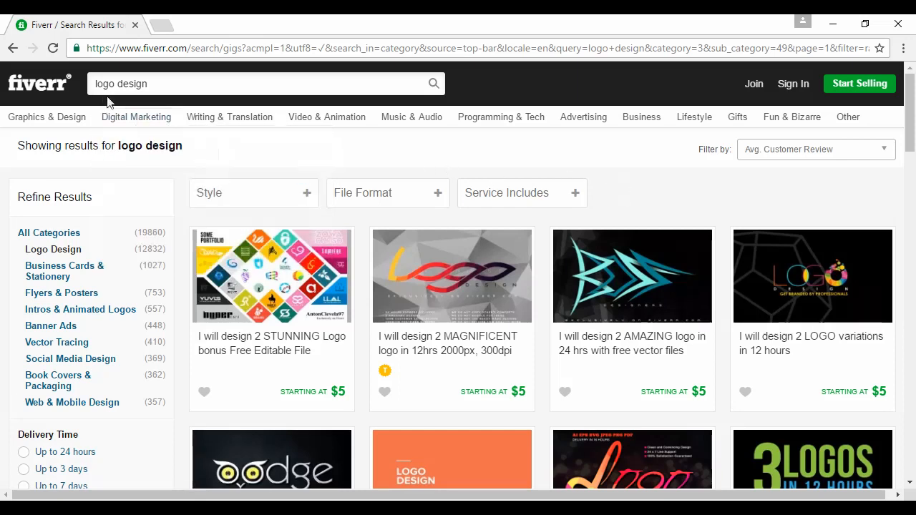
pyautogui.moveTo(909, 107)
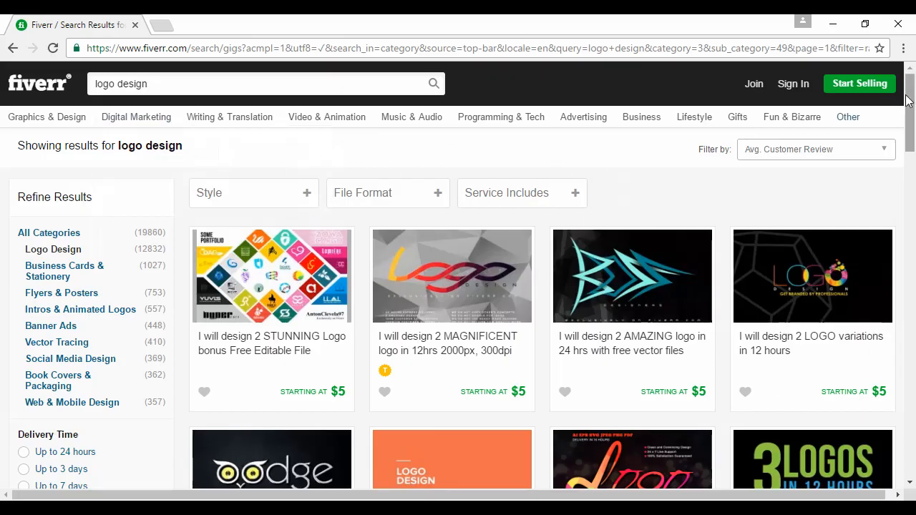
pyautogui.scroll(-3)
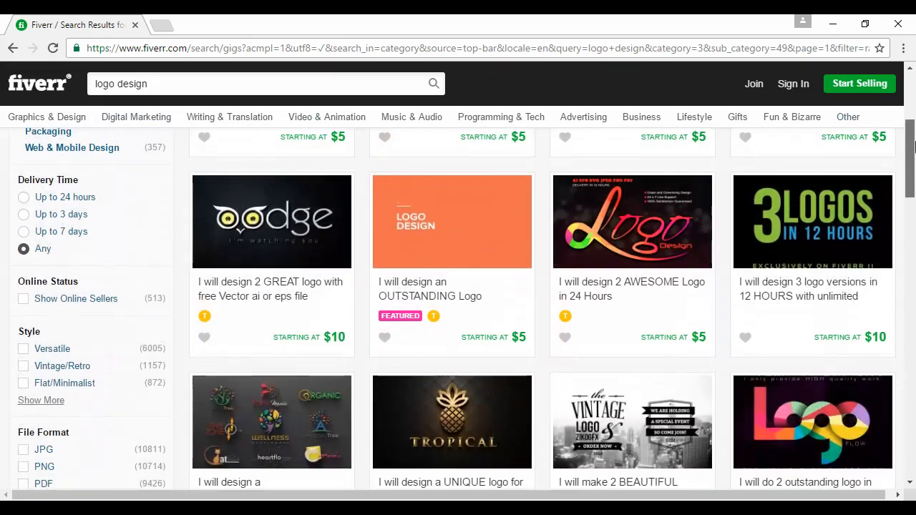
pyautogui.scroll(-3)
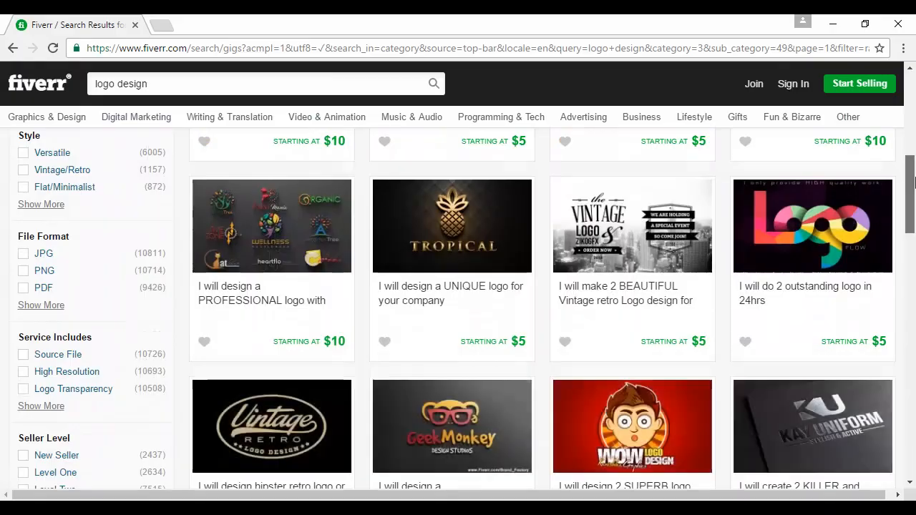